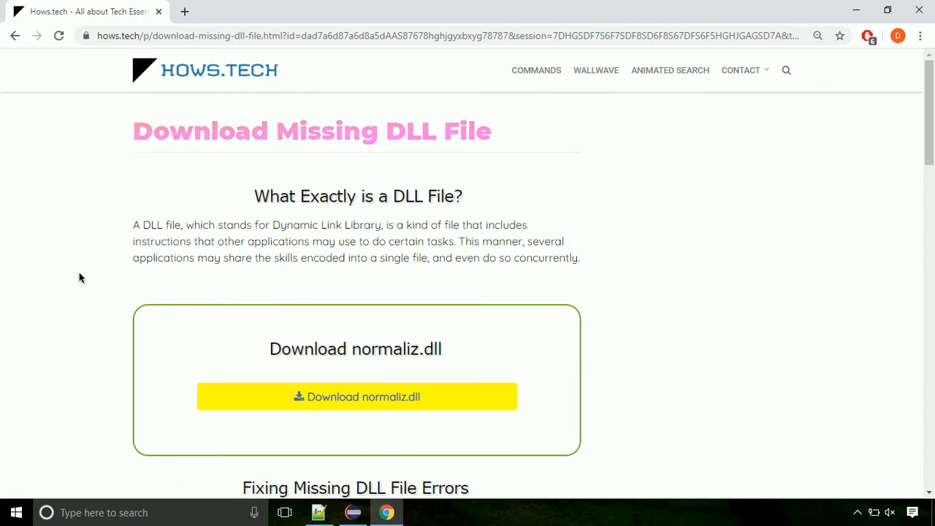
{"action": "mouse_move", "coordinate": [356, 397]}
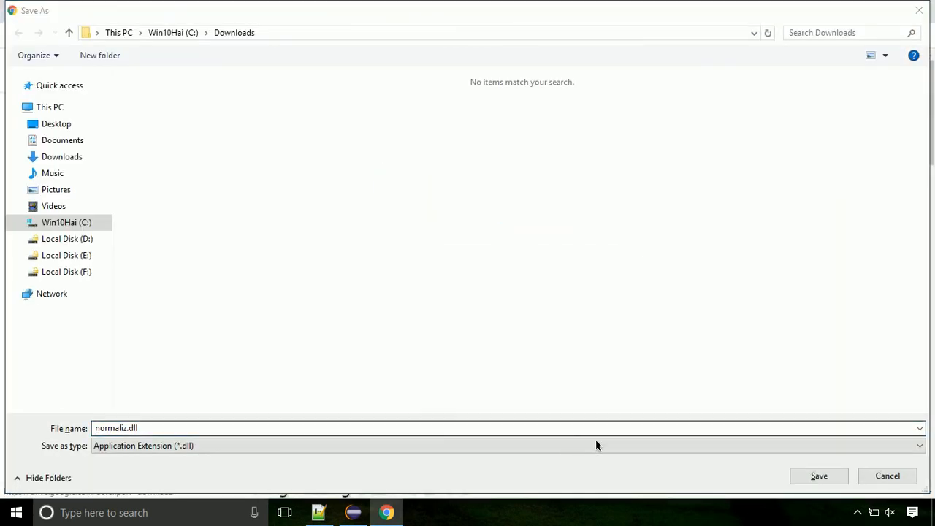
Save normaliz.dll to the Downloads folder and reveal the downloaded file.
{"action": "left_click", "coordinate": [818, 476]}
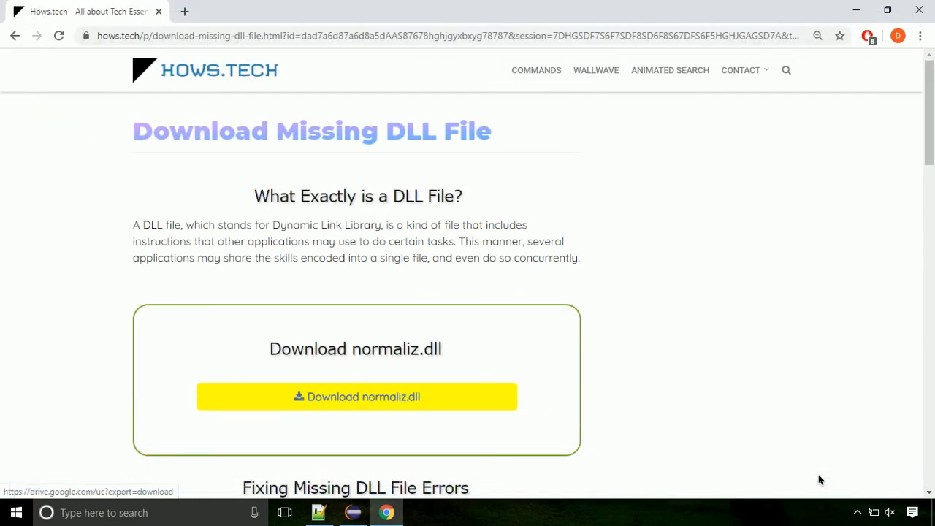
{"action": "left_click", "coordinate": [357, 397]}
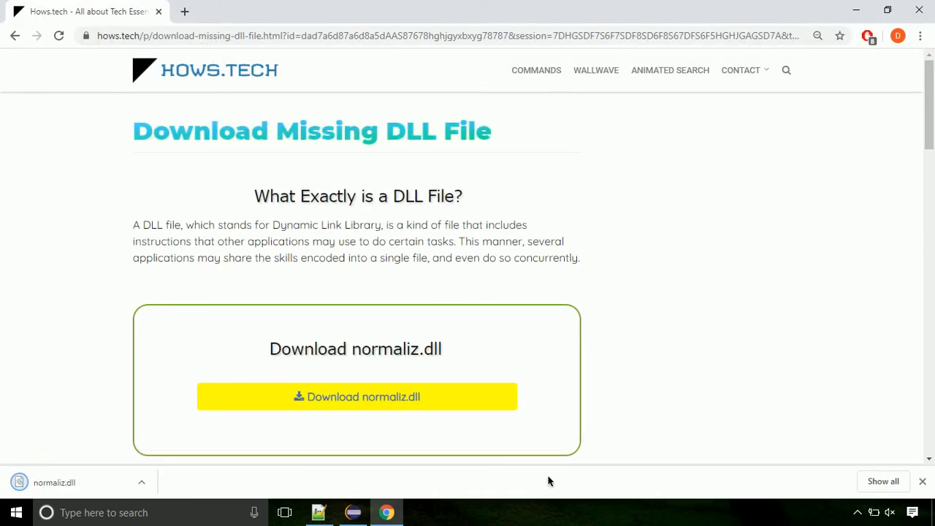
{"action": "left_click", "coordinate": [142, 482]}
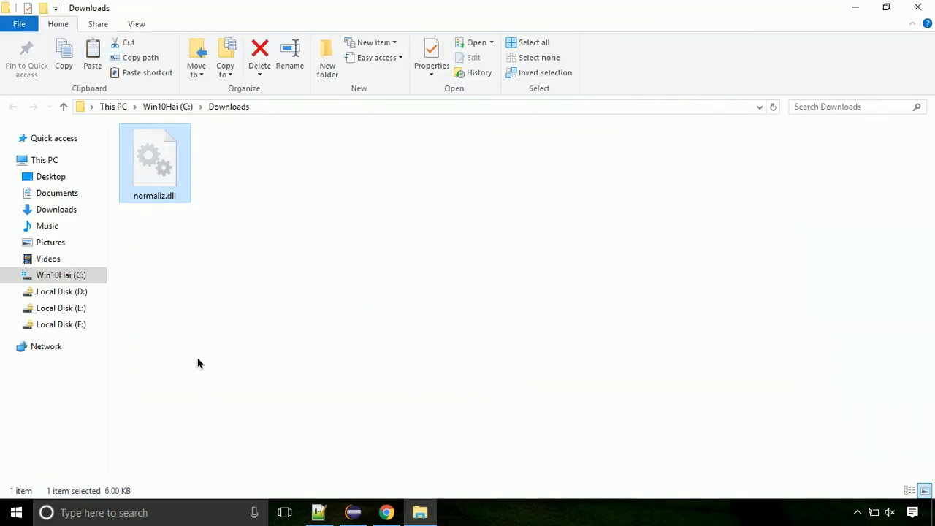
Bring up the context menu for normaliz.dll in Downloads to copy it.
{"action": "right_click", "coordinate": [155, 160]}
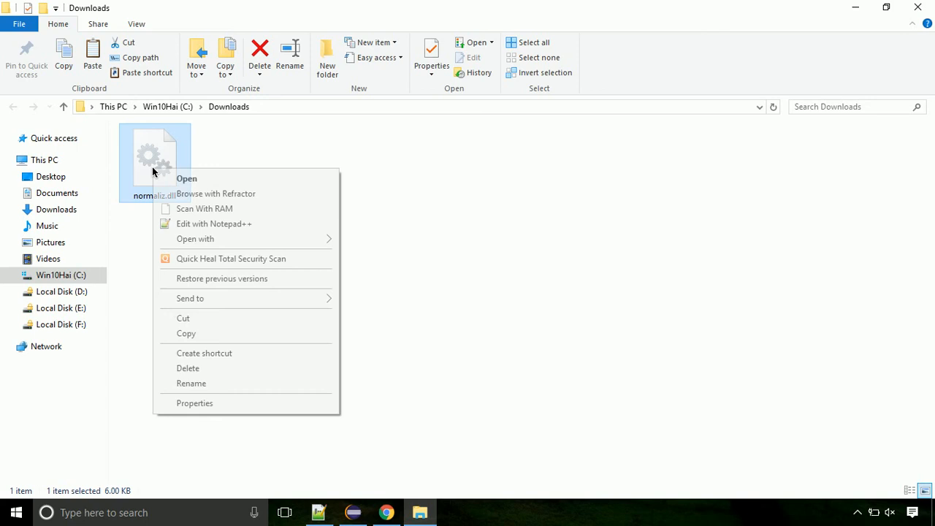
{"action": "mouse_move", "coordinate": [173, 210]}
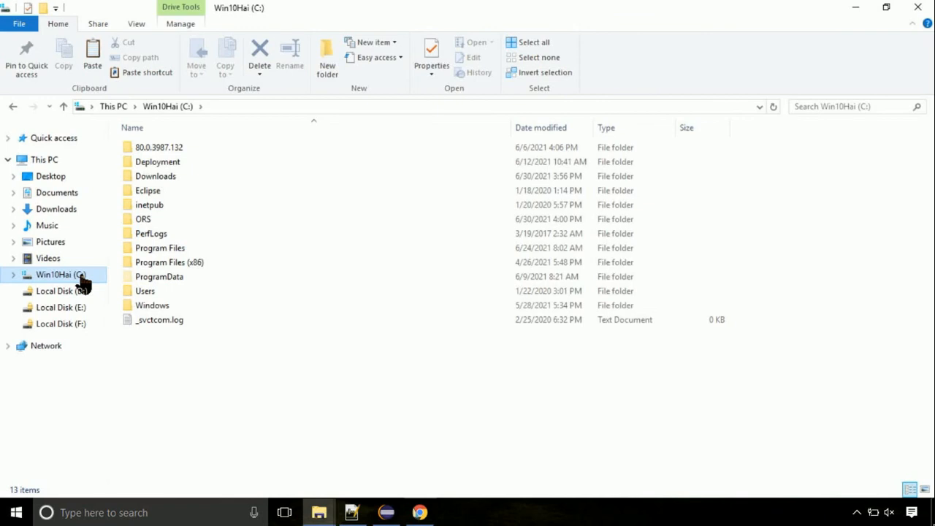
{"action": "mouse_move", "coordinate": [187, 311]}
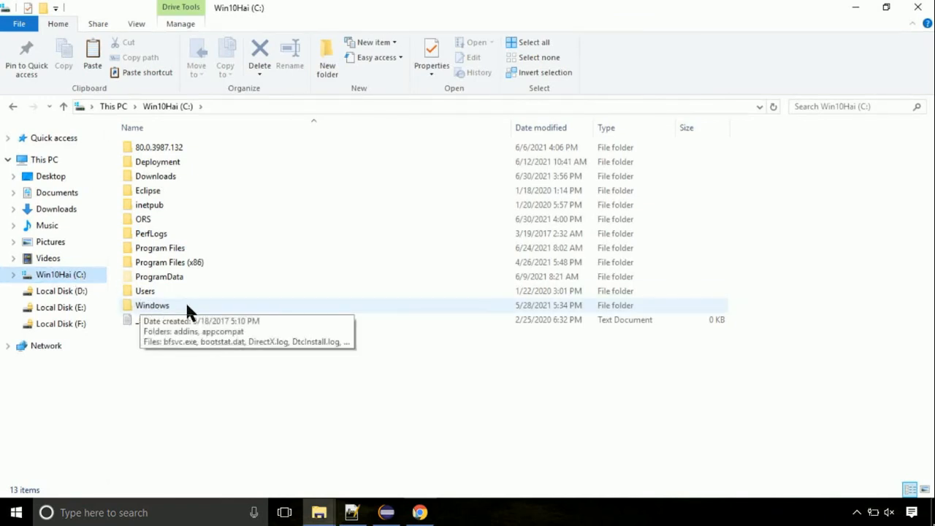
Paste normaliz.dll into C:\Windows\System32, continuing past the Access Denied prompt as administrator.
{"action": "double_click", "coordinate": [151, 305]}
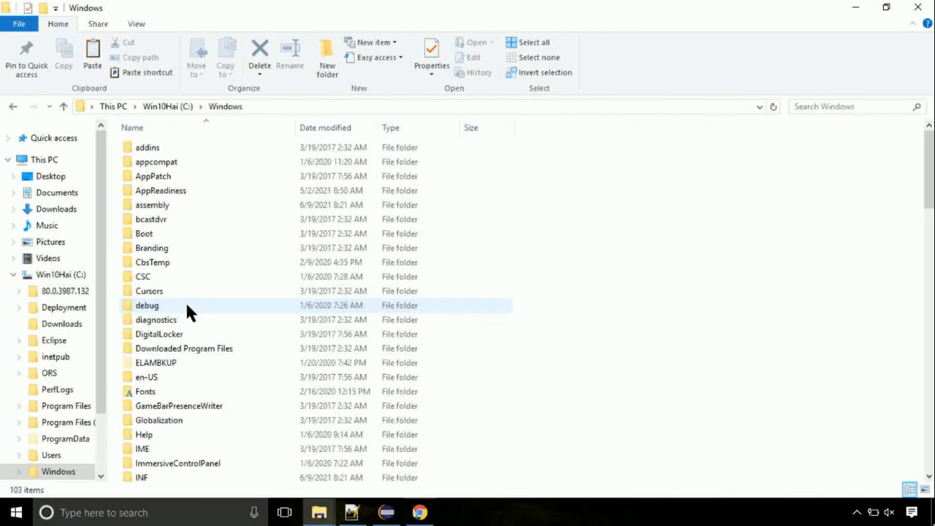
{"action": "left_click", "coordinate": [178, 201]}
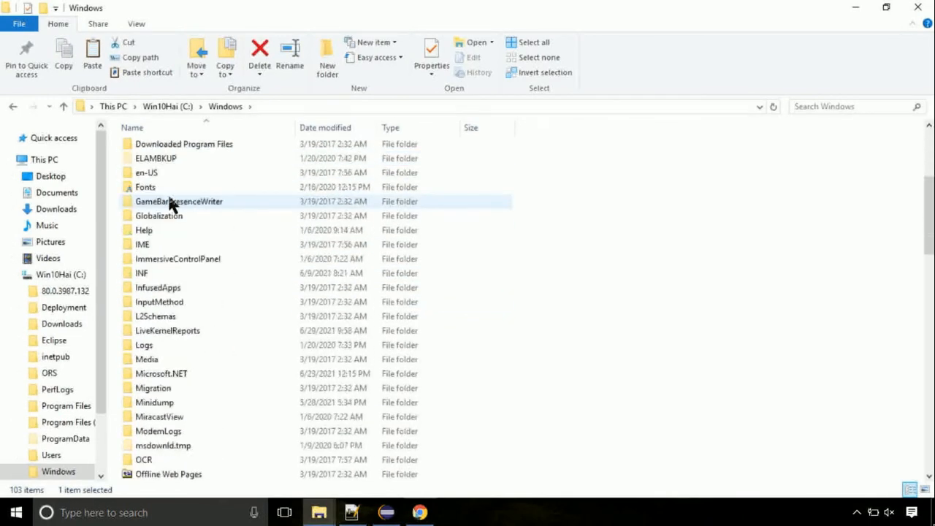
{"action": "scroll", "scroll_direction": "down", "scroll_amount": 3}
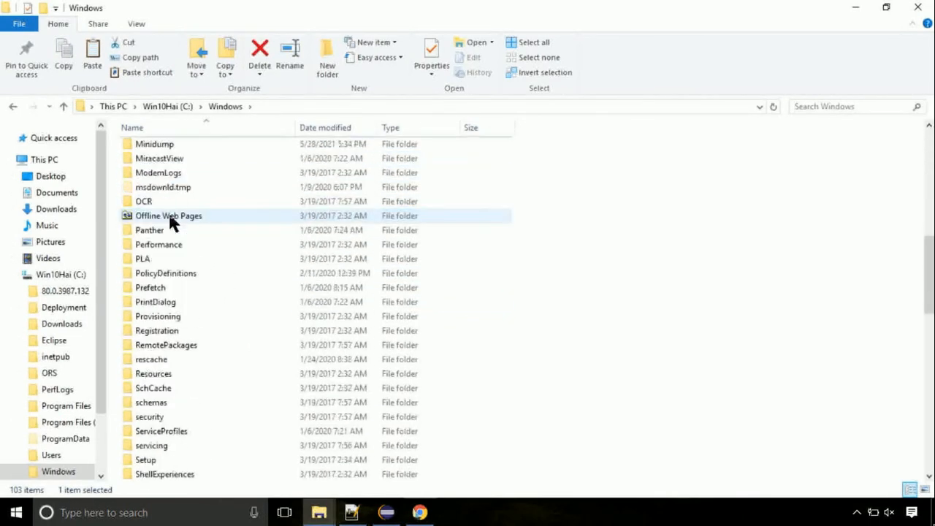
{"action": "scroll", "scroll_direction": "down", "scroll_amount": 3}
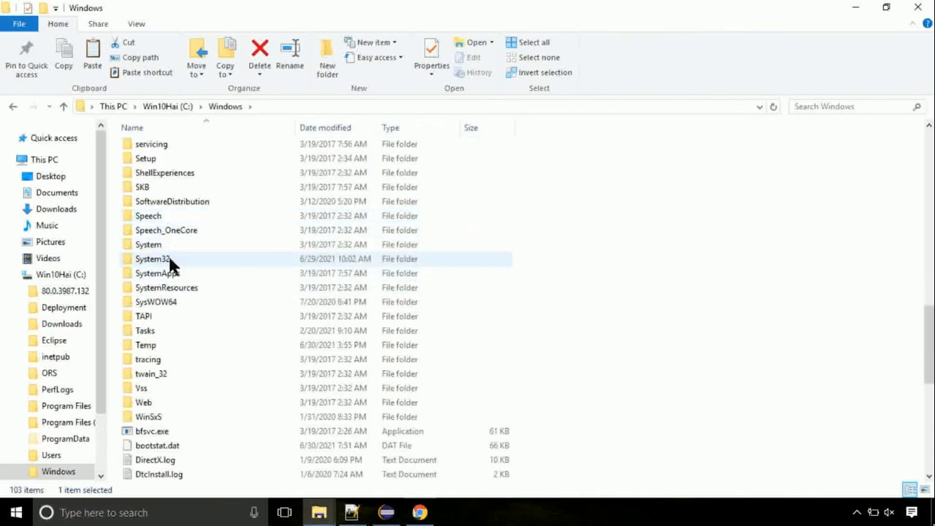
{"action": "double_click", "coordinate": [154, 258]}
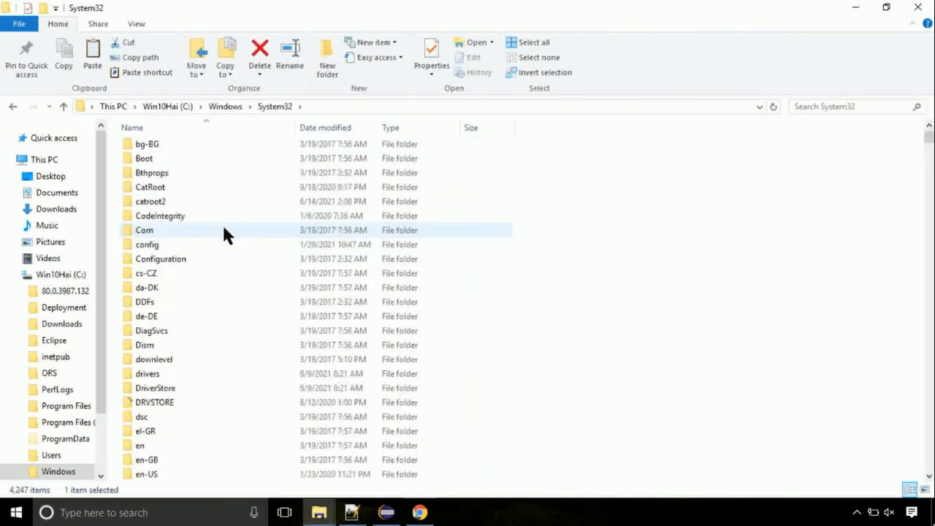
{"action": "scroll", "scroll_direction": "down", "scroll_amount": 3}
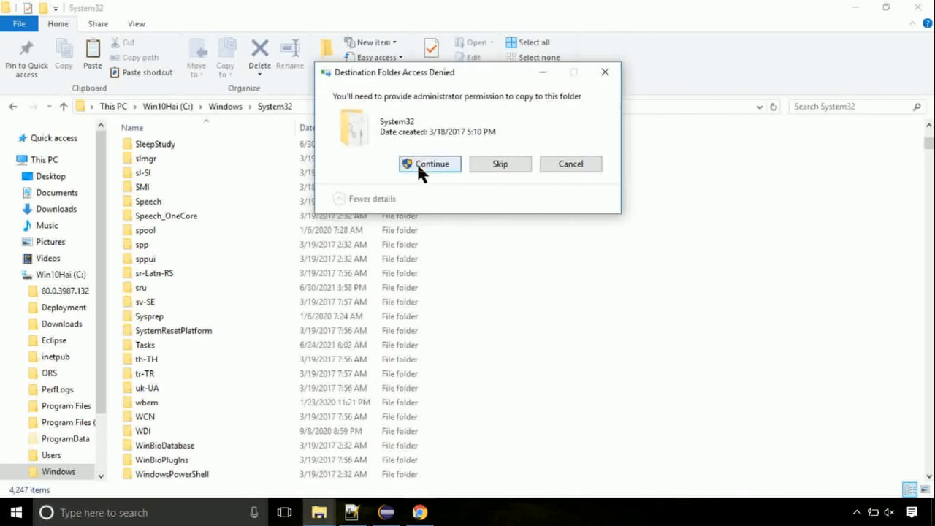
{"action": "left_click", "coordinate": [429, 164]}
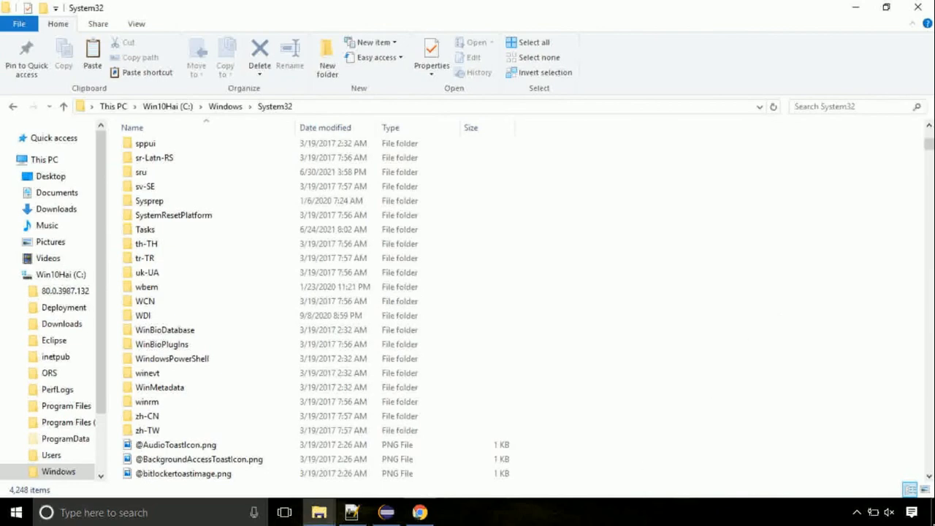
{"action": "mouse_move", "coordinate": [587, 446]}
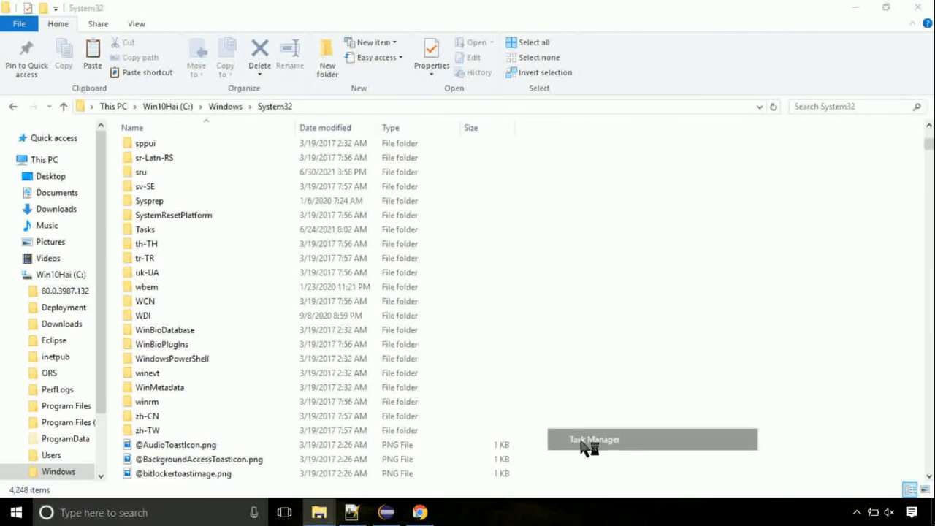
Launch Task Manager maximized and start File > Run new task.
{"action": "left_click", "coordinate": [593, 438]}
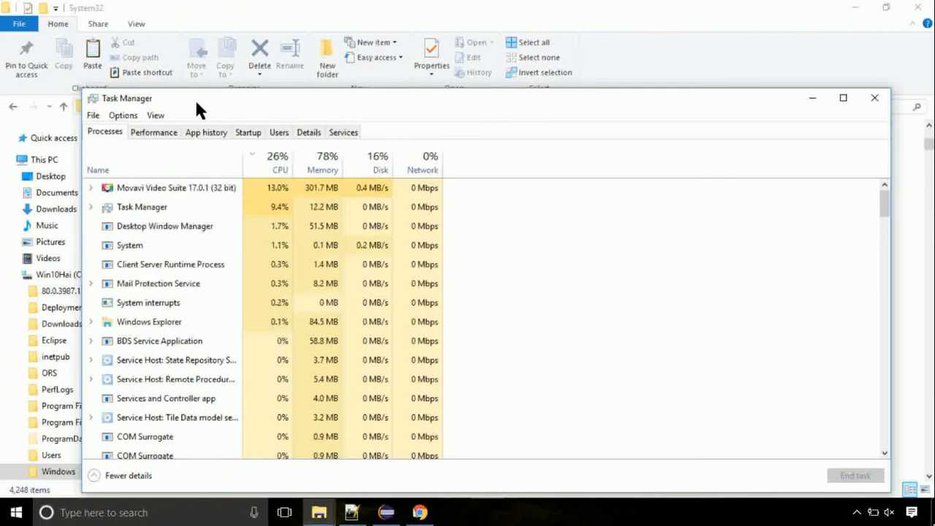
{"action": "left_click", "coordinate": [843, 96]}
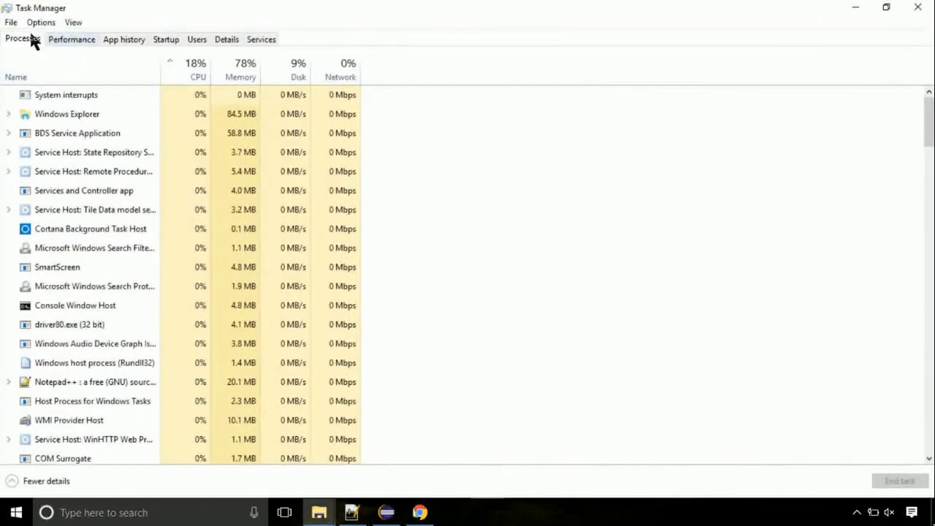
{"action": "left_click", "coordinate": [11, 22]}
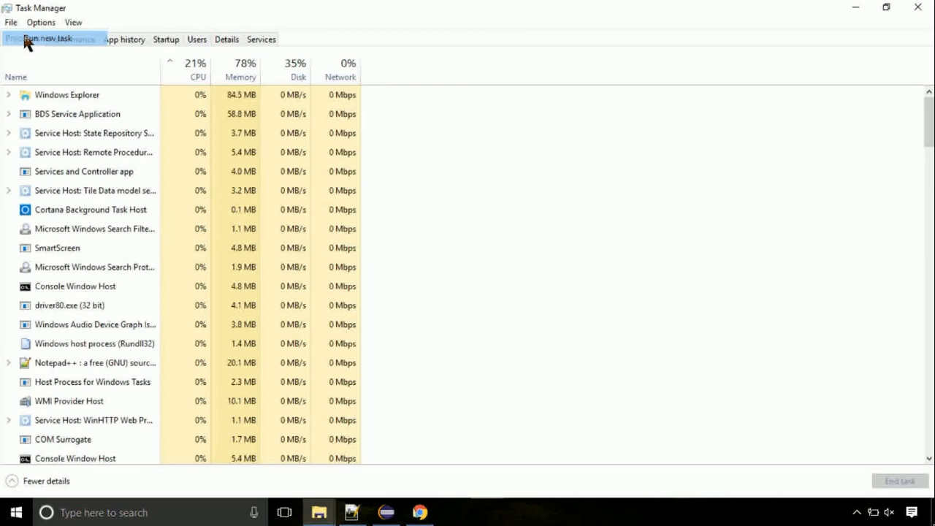
{"action": "left_click", "coordinate": [48, 38]}
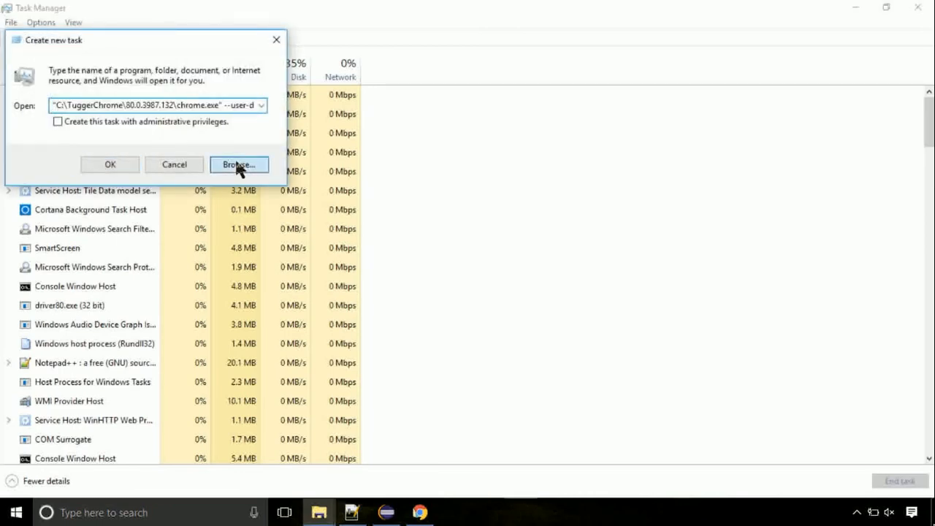
Browse to C:\Windows\System32\cmd.exe and run it with administrative privileges.
{"action": "left_click", "coordinate": [238, 163]}
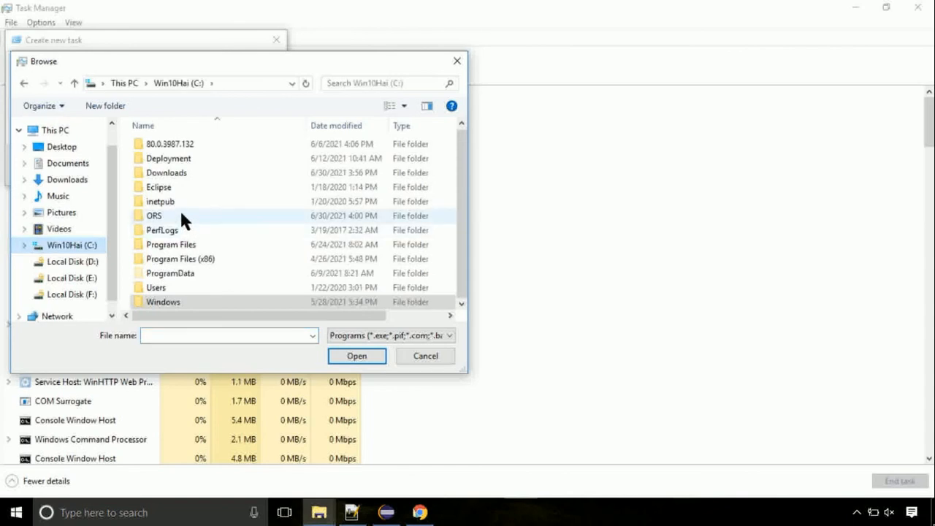
{"action": "double_click", "coordinate": [163, 301]}
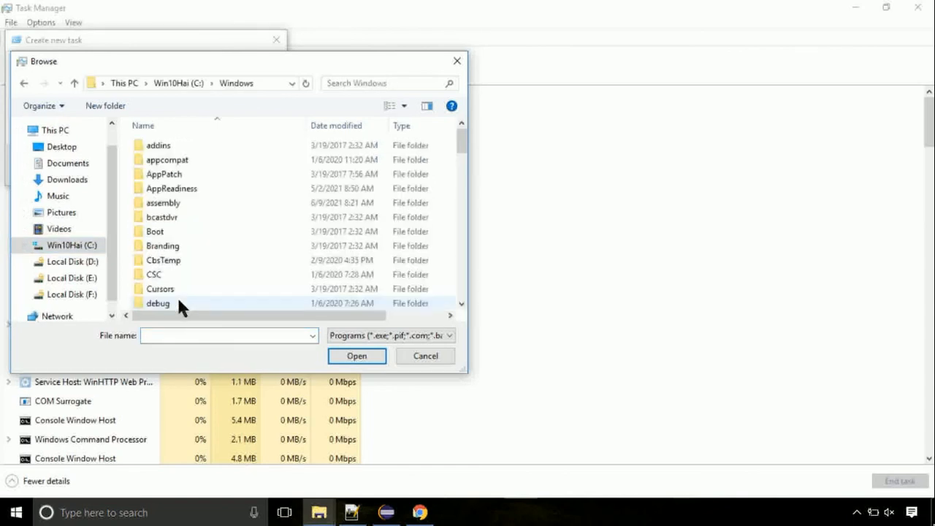
{"action": "scroll", "scroll_direction": "down", "scroll_amount": 3}
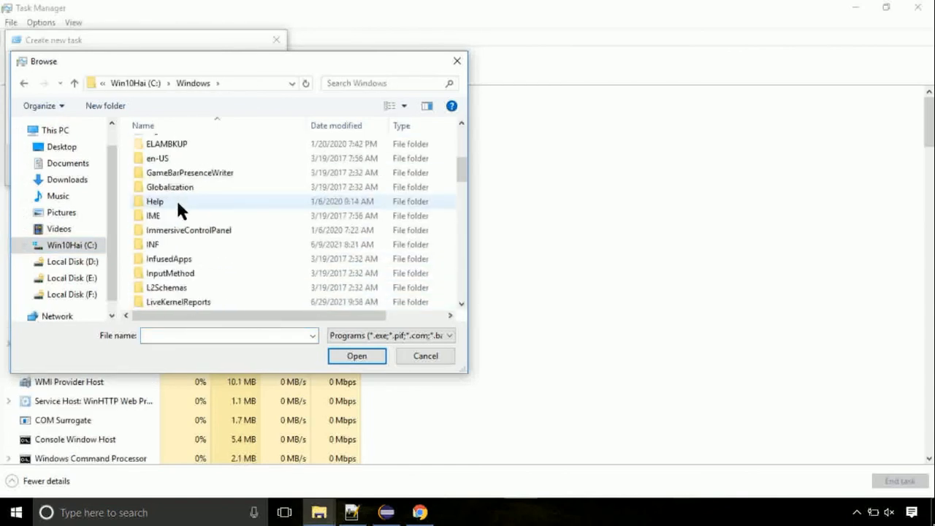
{"action": "scroll", "scroll_direction": "down", "scroll_amount": 3}
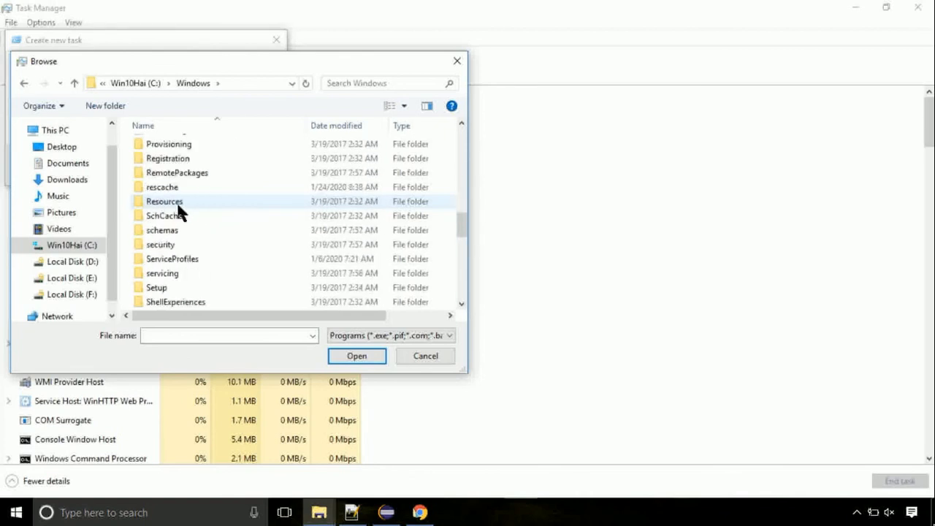
{"action": "double_click", "coordinate": [164, 202]}
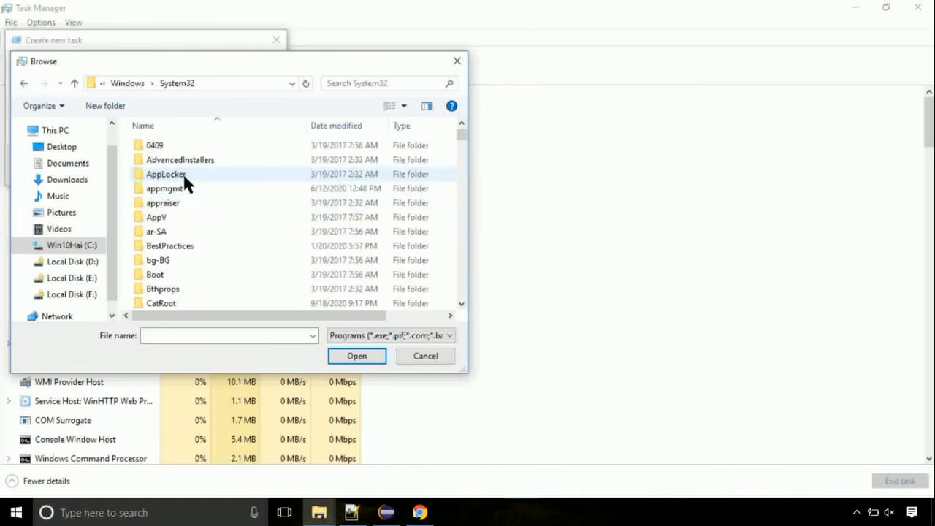
{"action": "scroll", "scroll_direction": "down", "scroll_amount": 3}
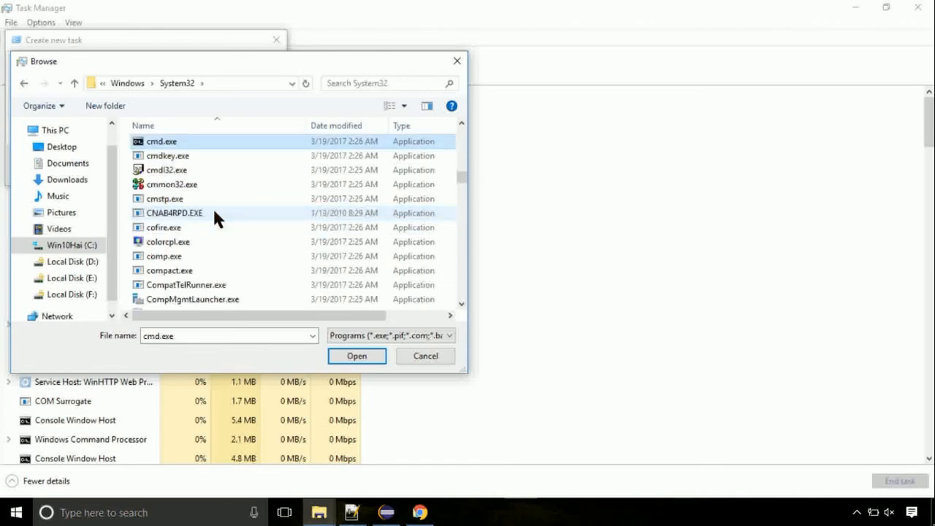
{"action": "left_click", "coordinate": [356, 356]}
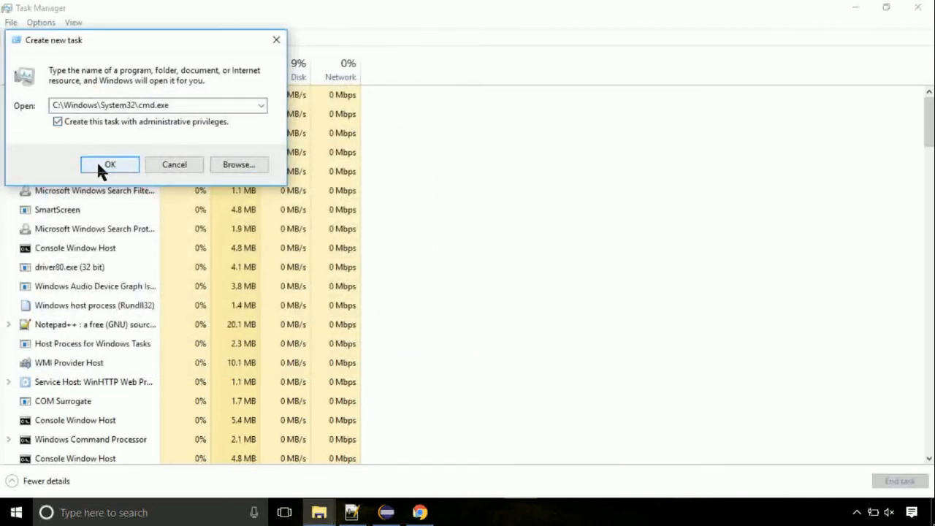
{"action": "left_click", "coordinate": [110, 164]}
{"action": "type", "text": "gp"}
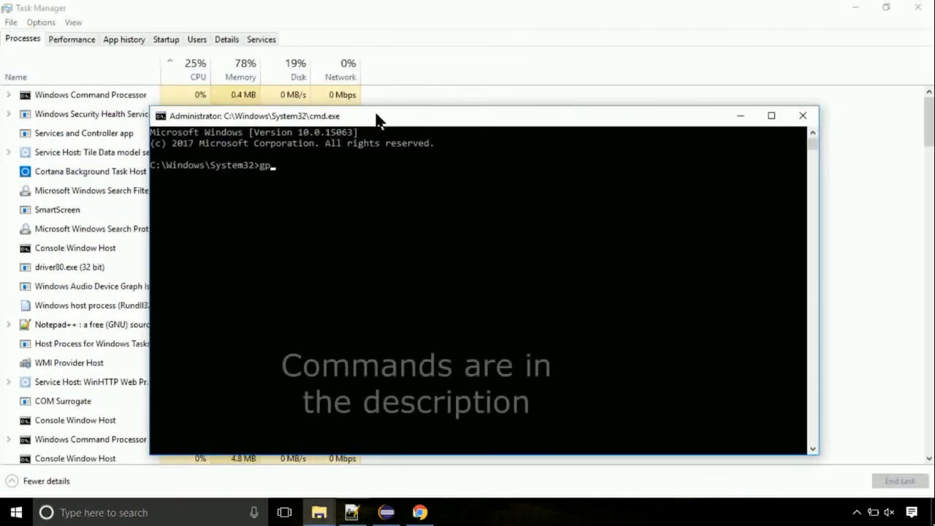
Run gpupdate, then start chkdsk c: in the admin Command Prompt.
{"action": "key", "text": "Return"}
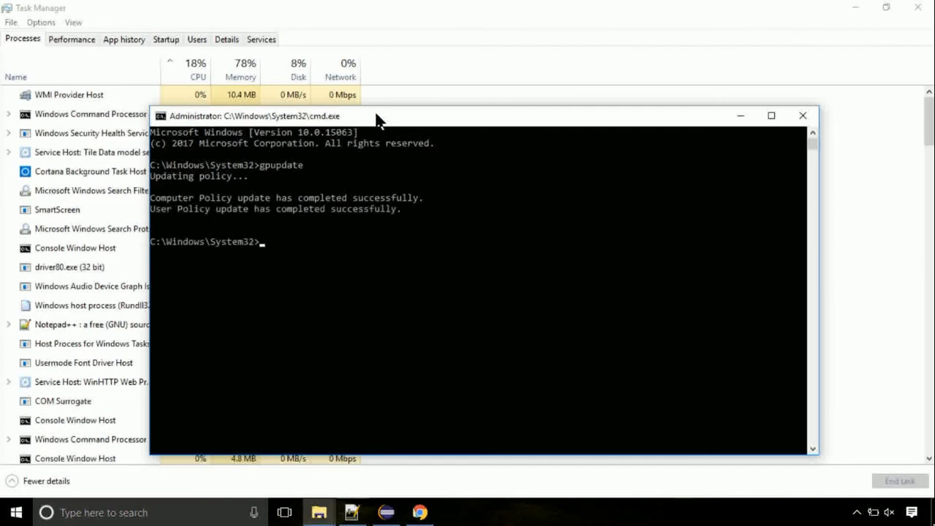
{"action": "type", "text": "chk"}
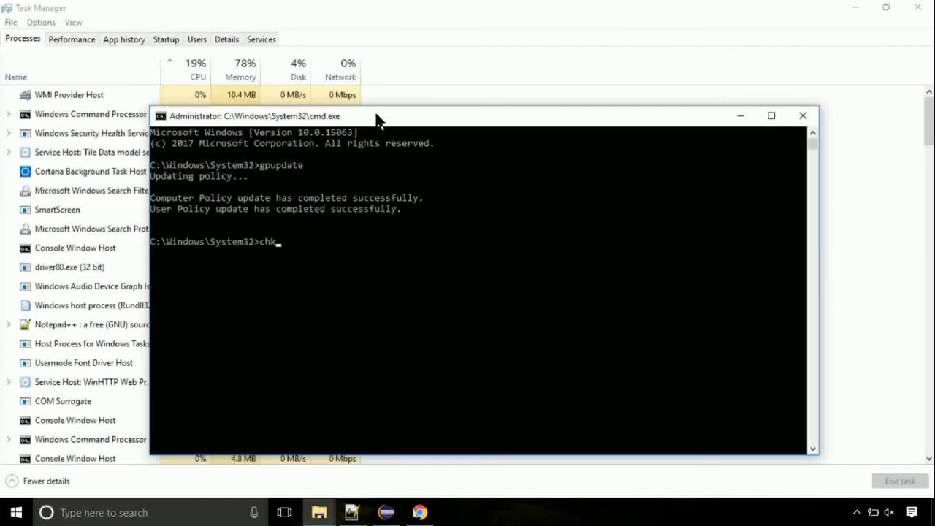
{"action": "type", "text": "dsk c:"}
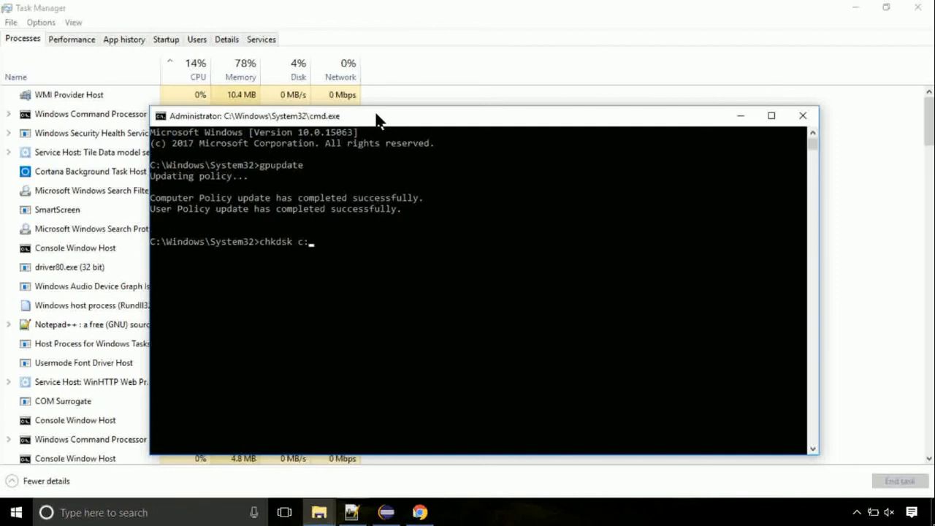
{"action": "key", "text": "Return"}
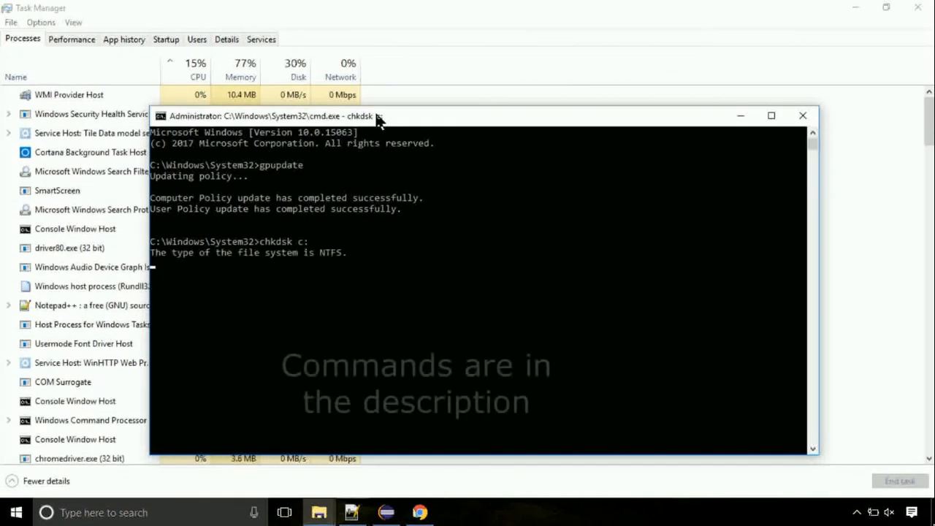